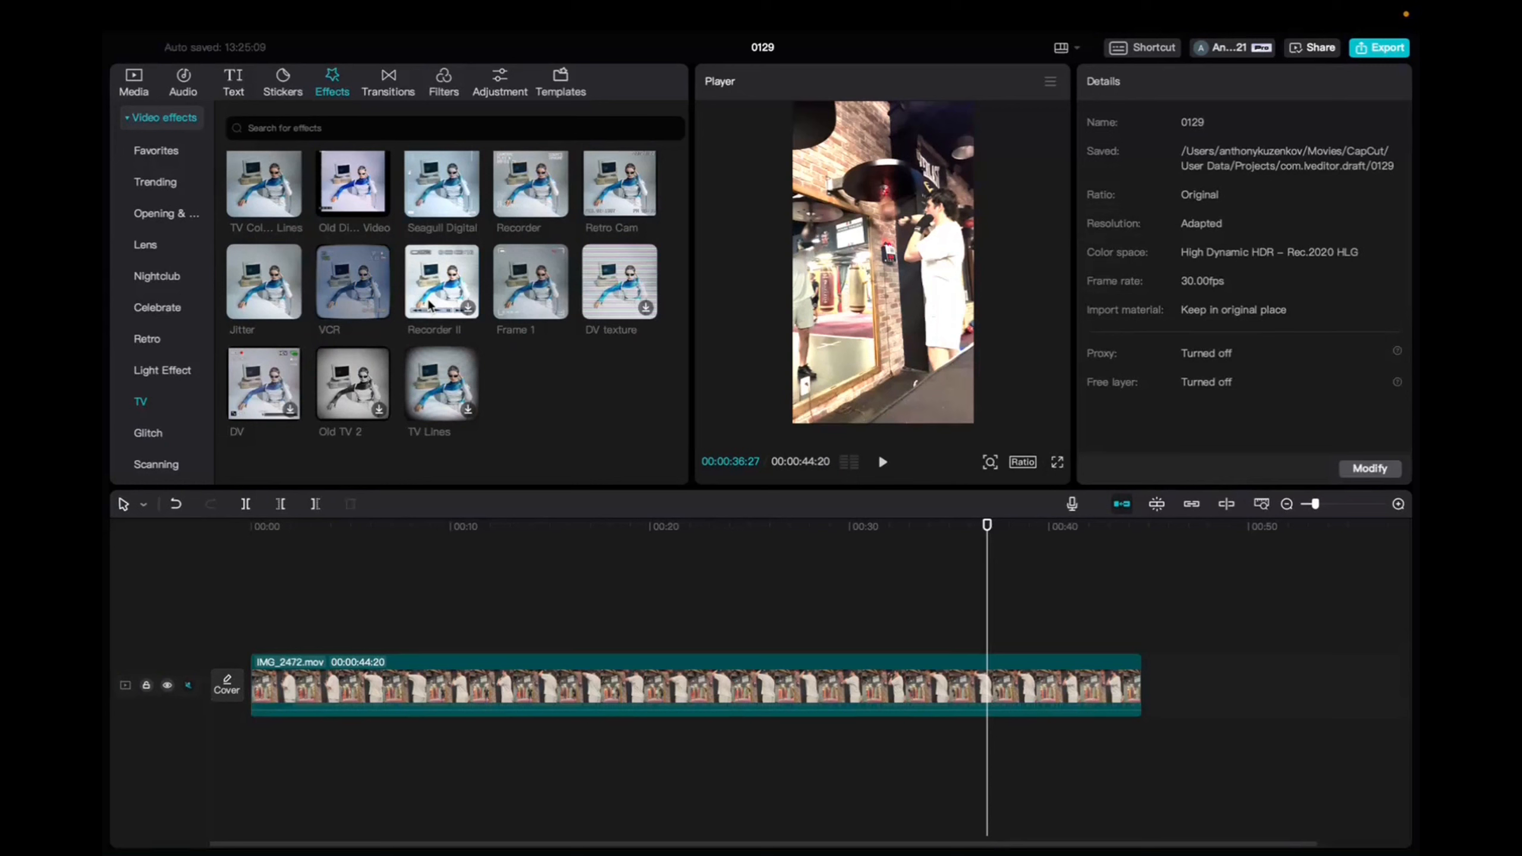
mouse_move(441, 282)
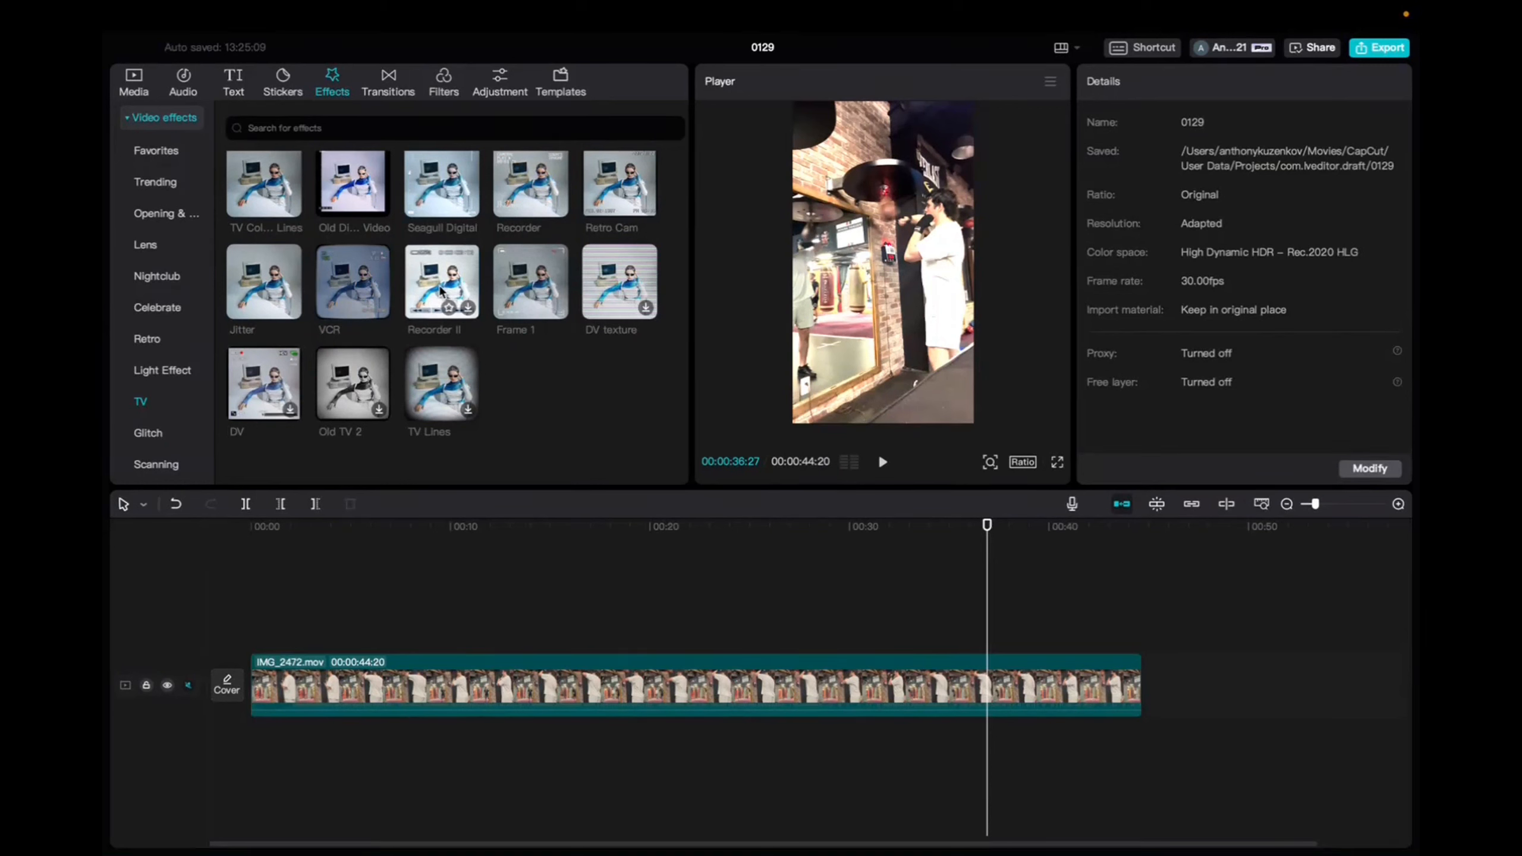
mouse_move(220, 114)
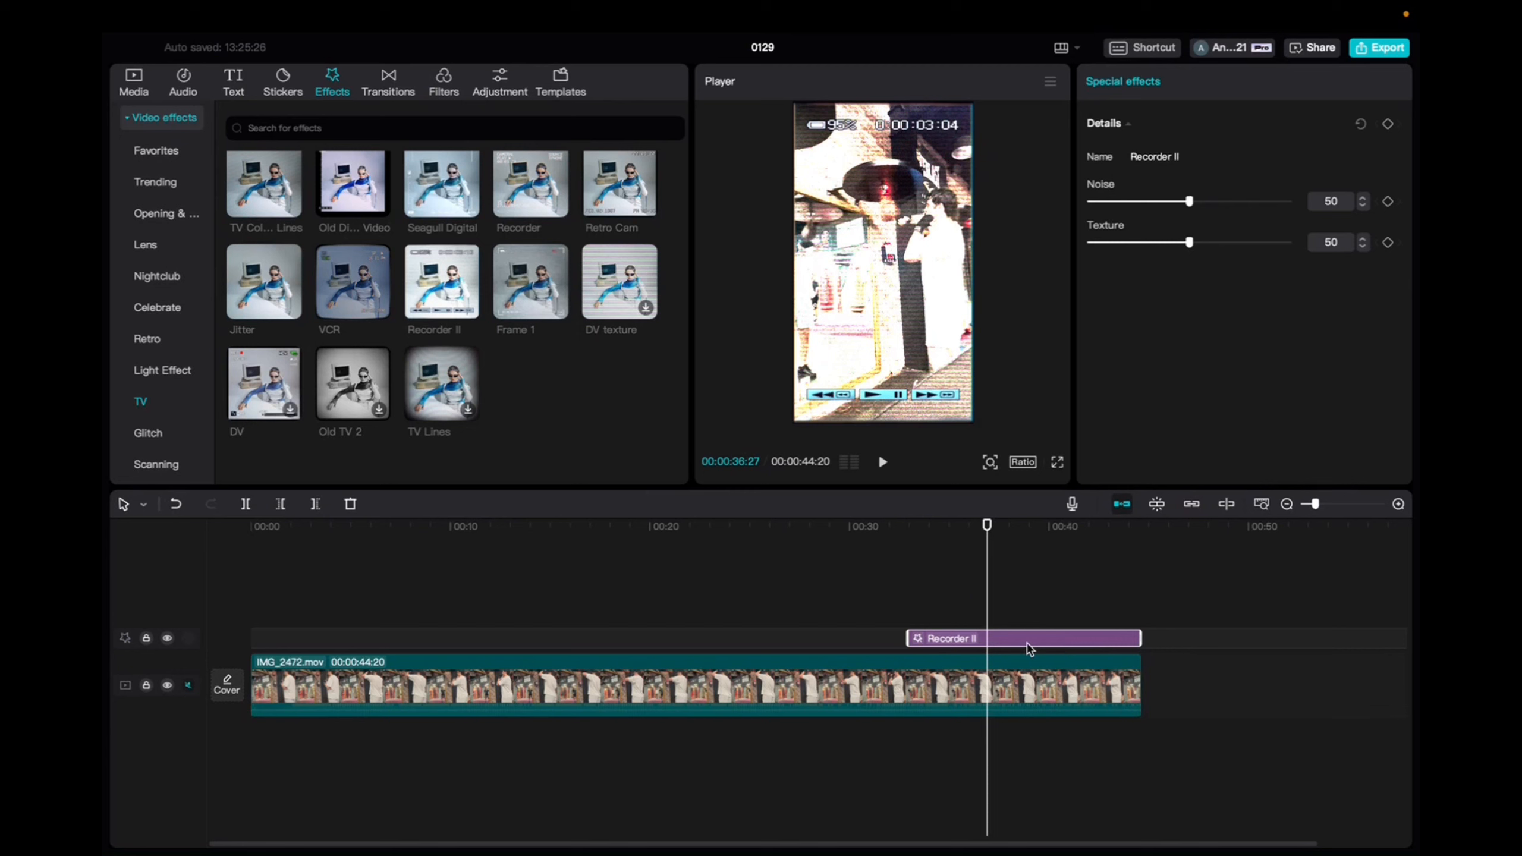
mouse_move(992, 648)
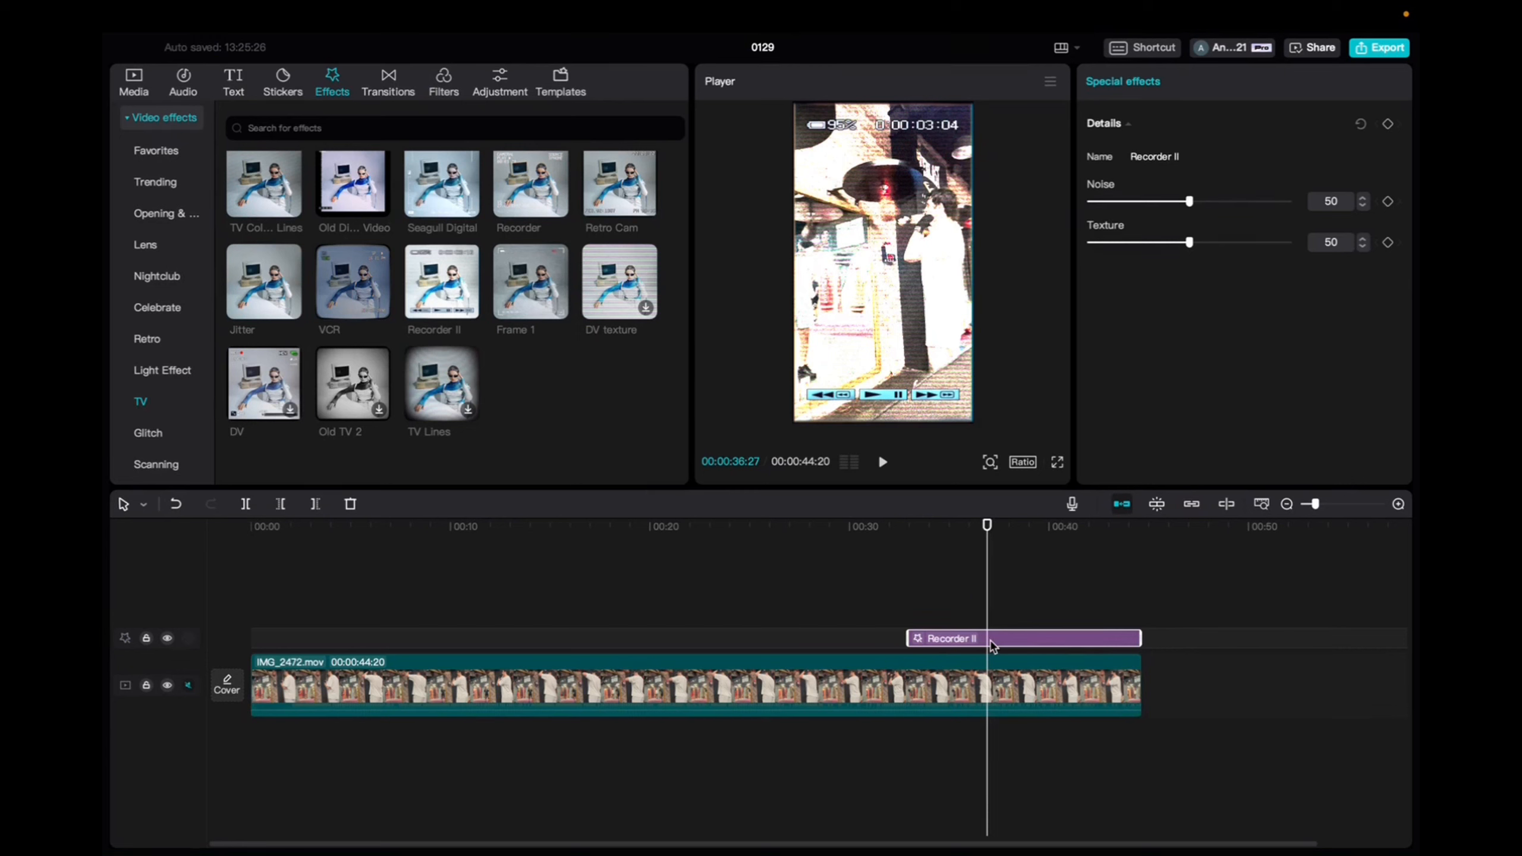
mouse_move(1144, 234)
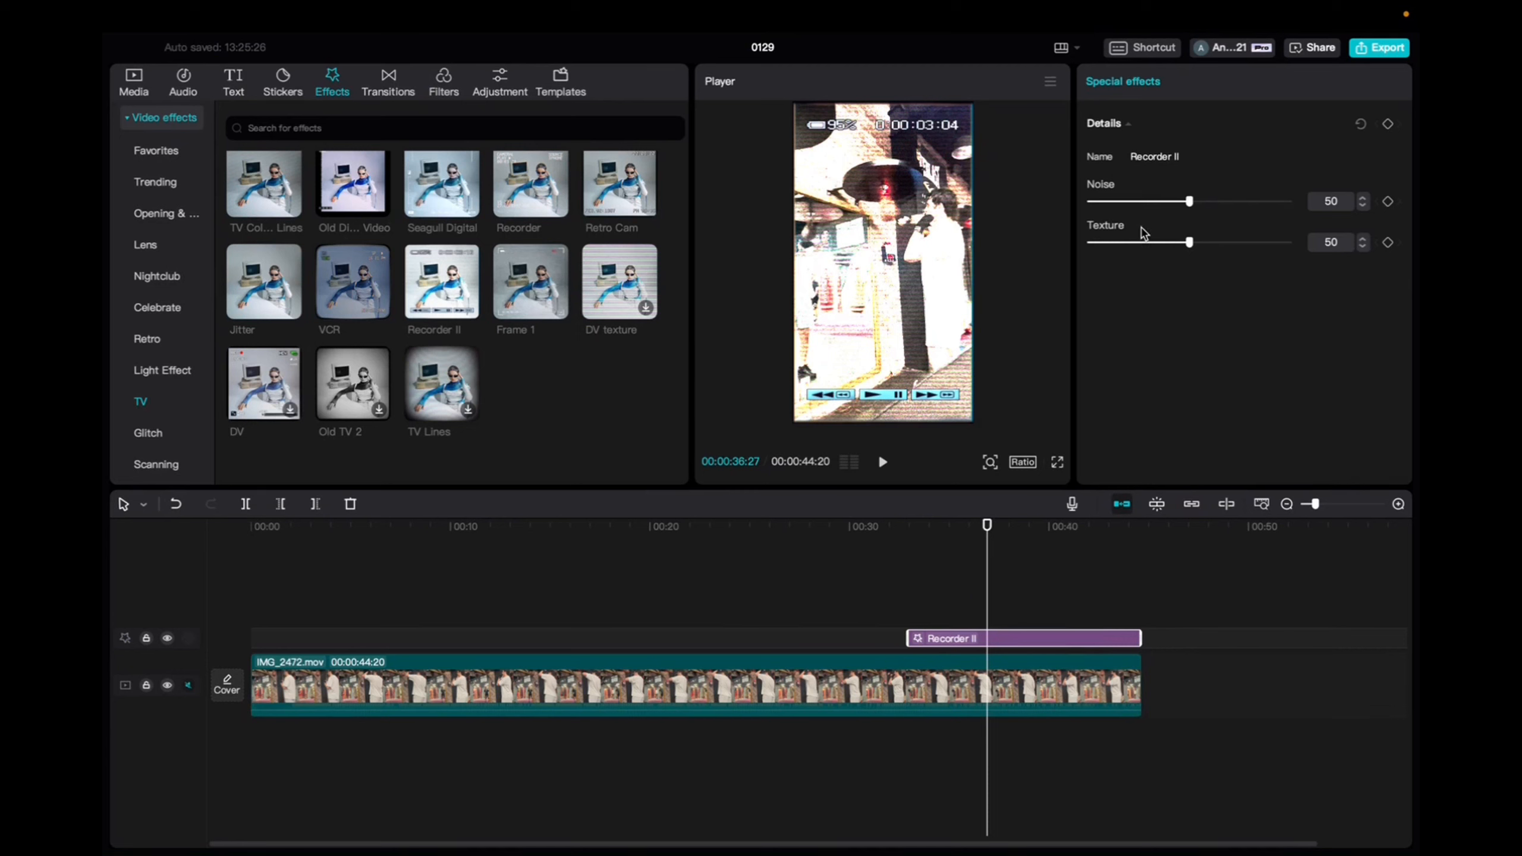
mouse_move(1122, 246)
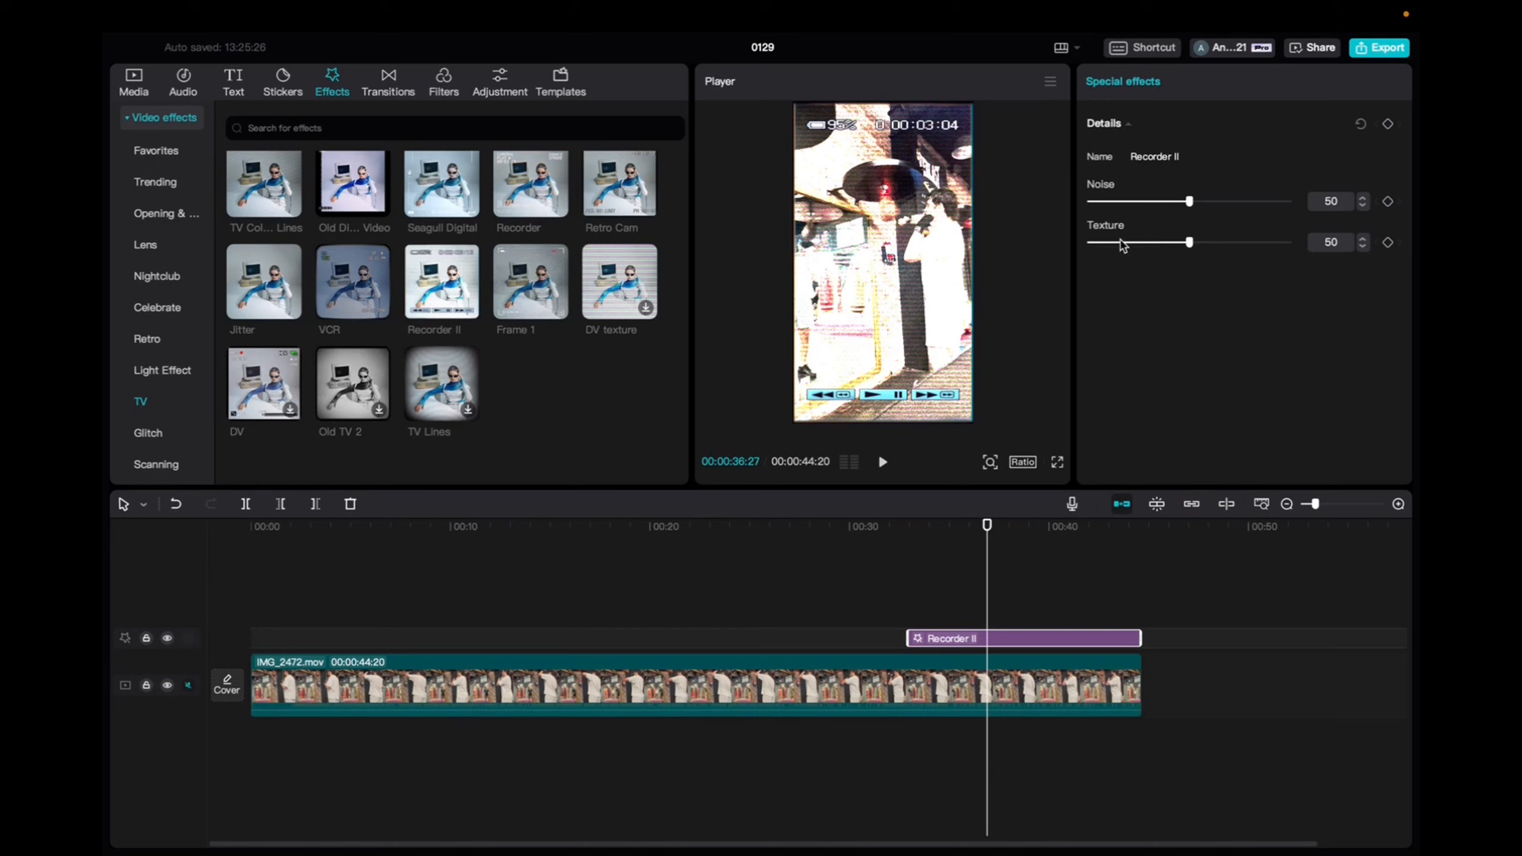
mouse_move(970, 458)
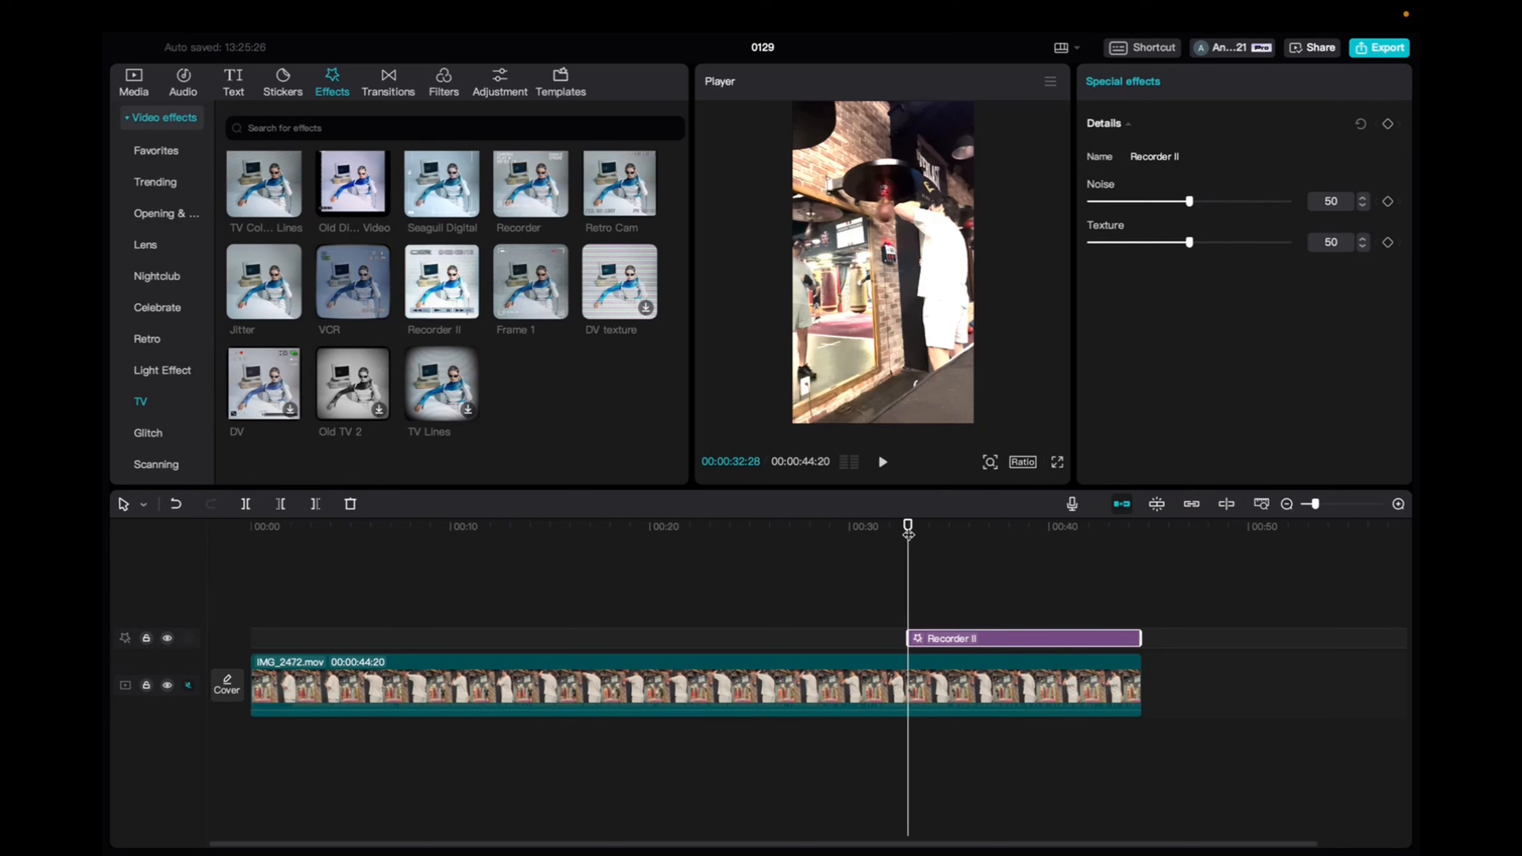
Set Noise to 0 at the Recorder II effect's start around 32 seconds and keyframe it.
left_click_drag(1189, 201, 1168, 201)
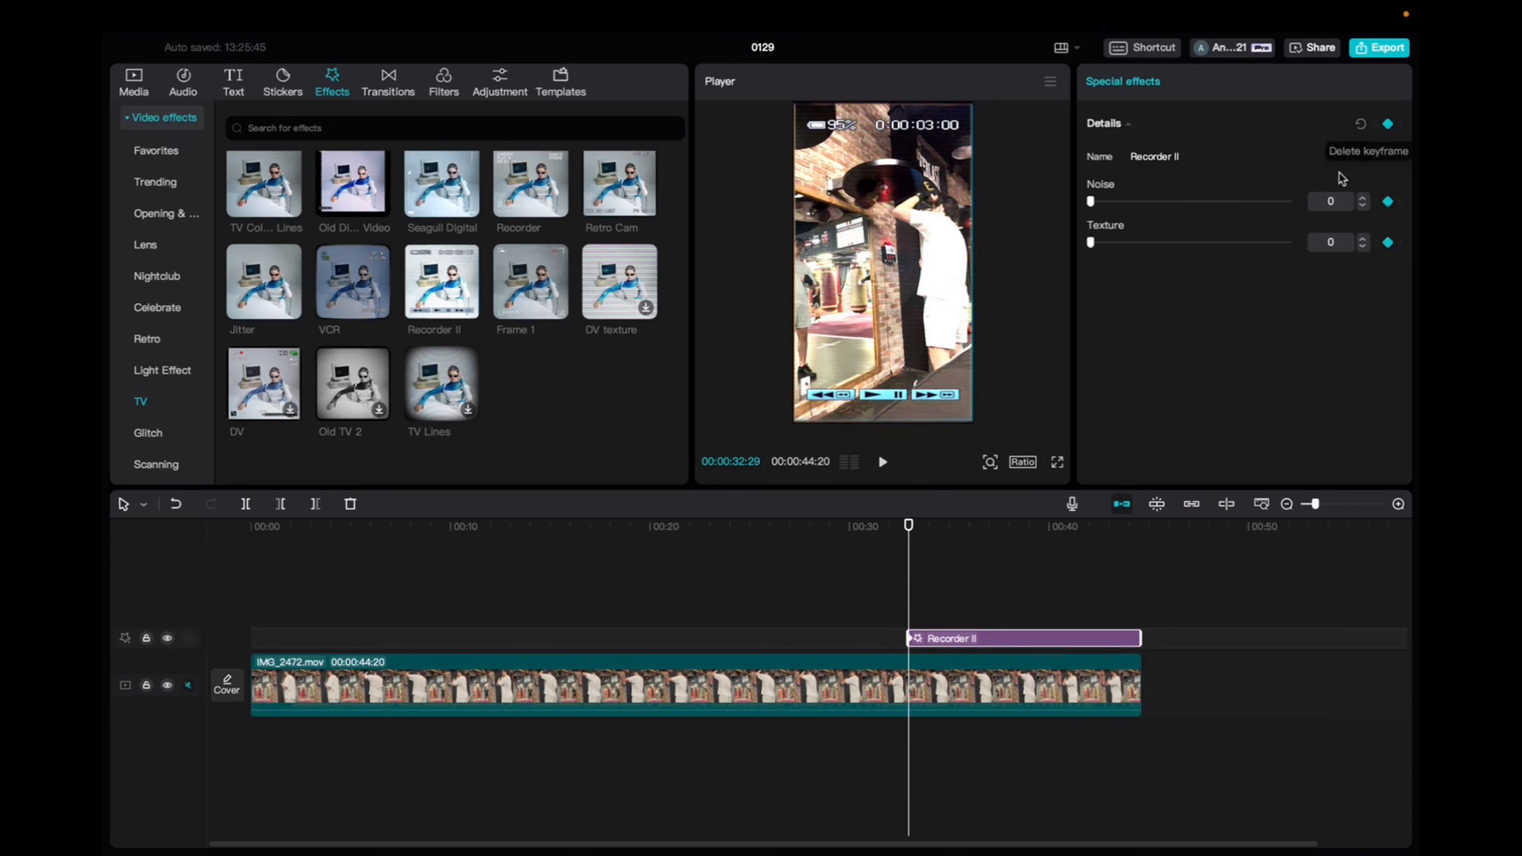
Keyframe Noise up to 62 and raise Texture at about 38 seconds so the effect ramps up.
left_click_drag(909, 524, 1012, 525)
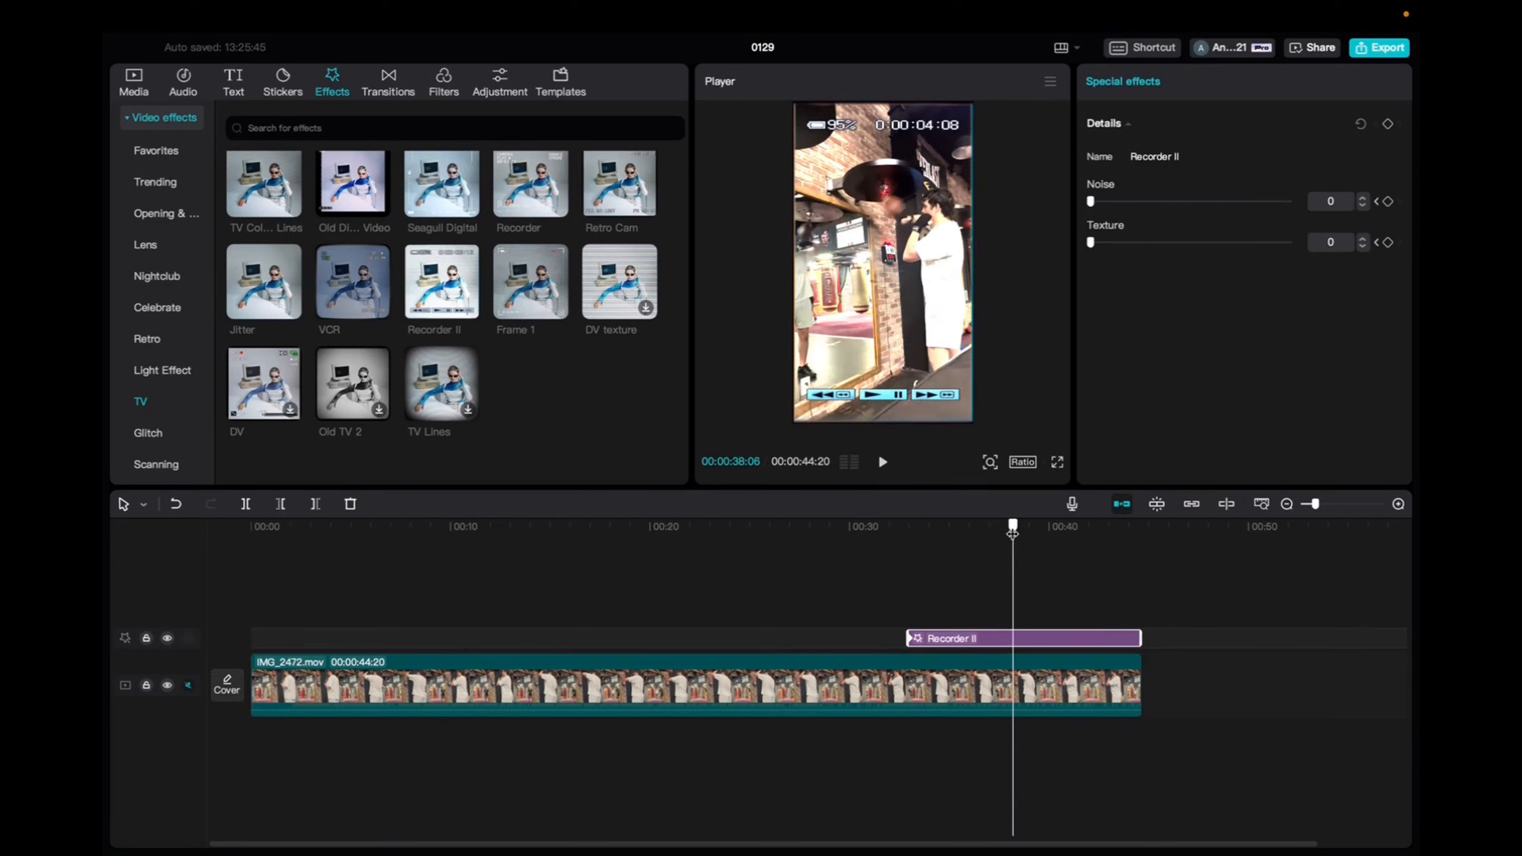
left_click_drag(1091, 202, 1212, 202)
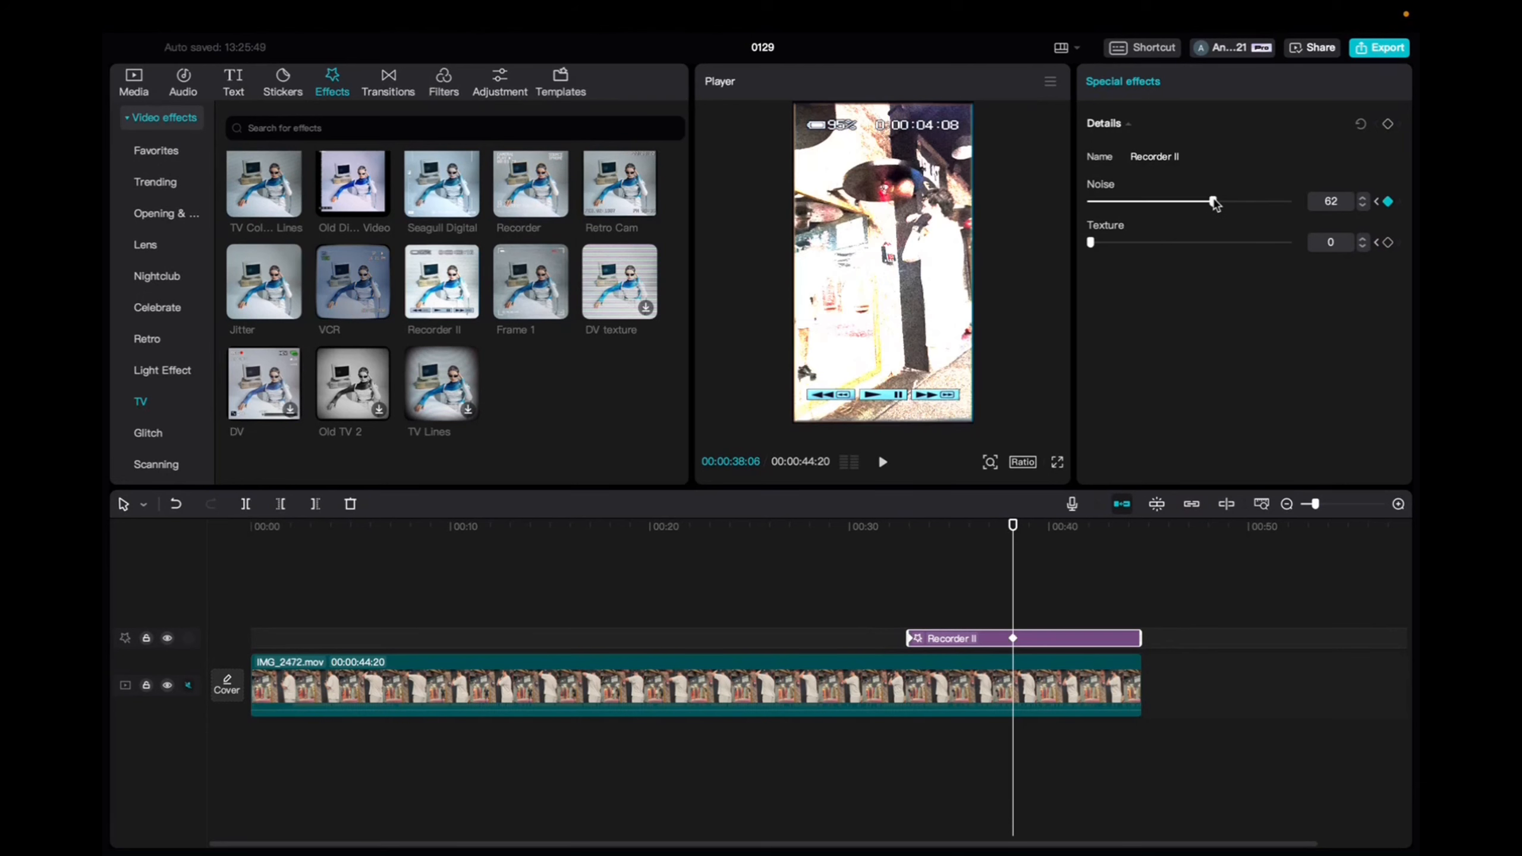
left_click_drag(1091, 243, 1212, 242)
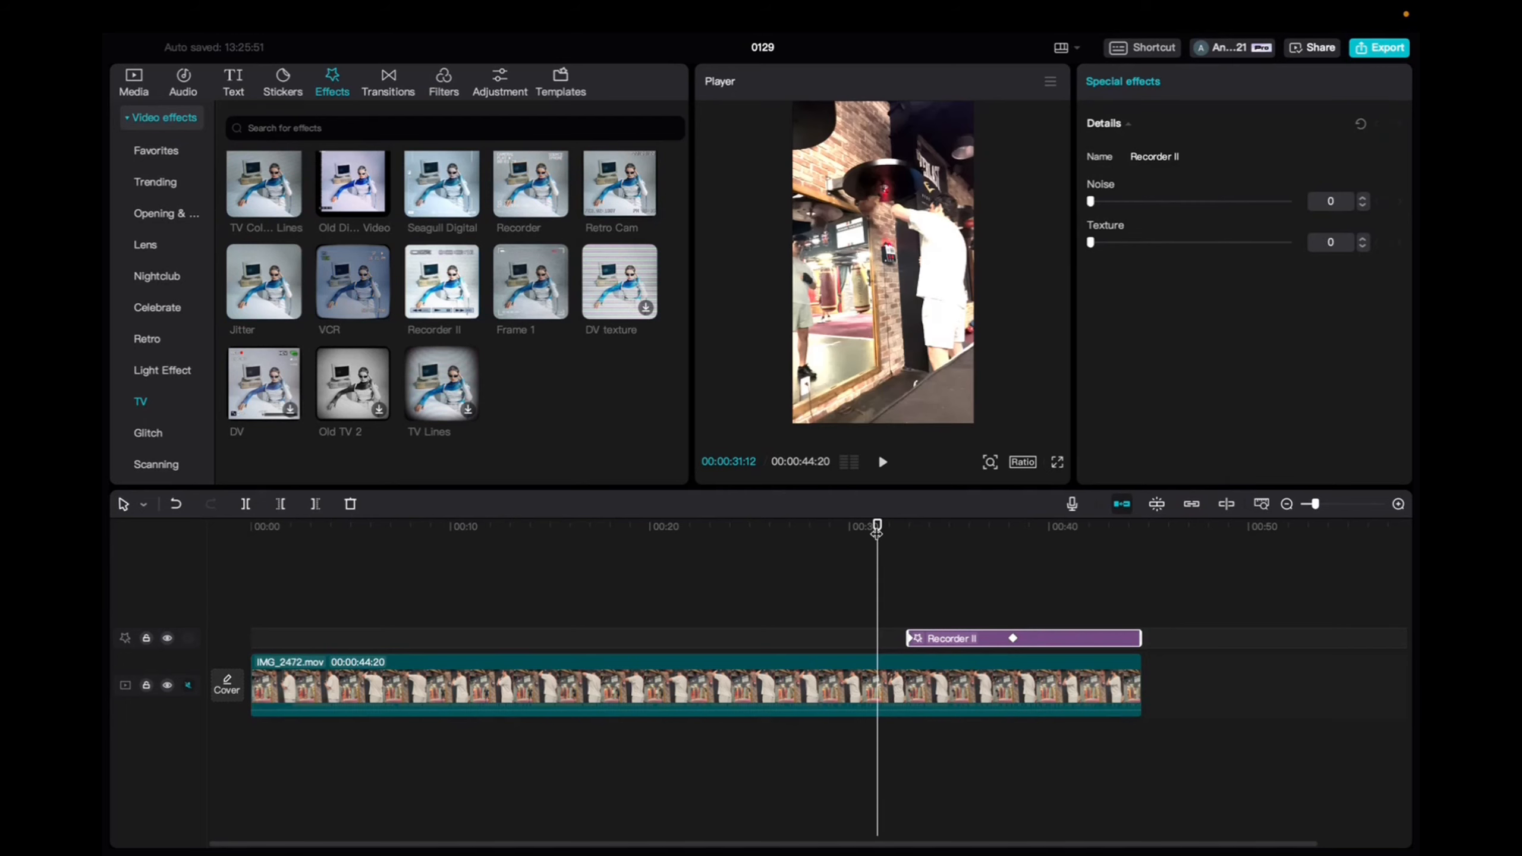
Play back from before the effect to preview the Noise and Texture ramp.
left_click(881, 462)
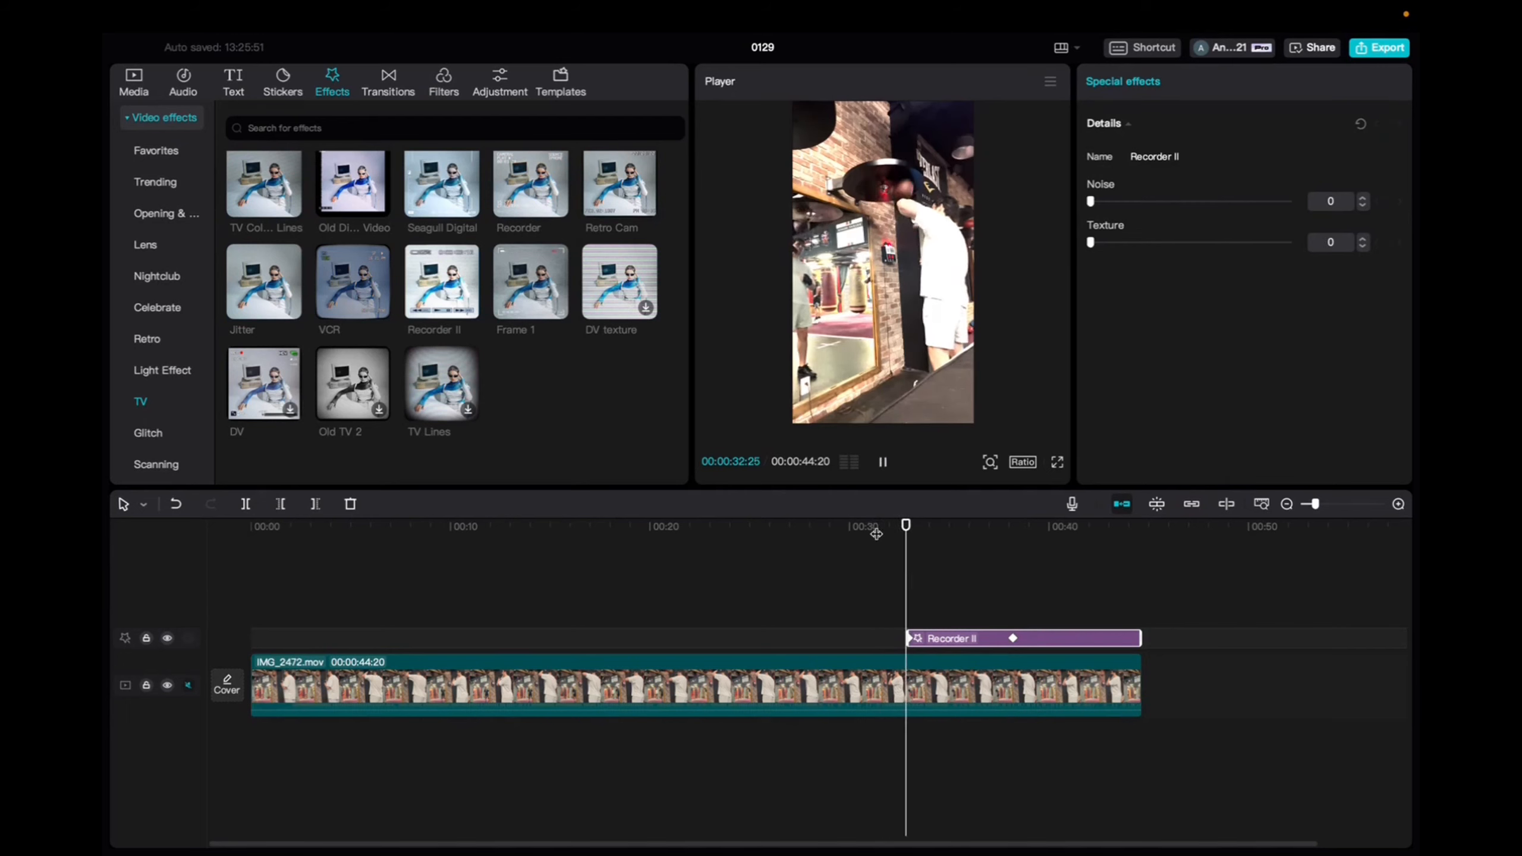